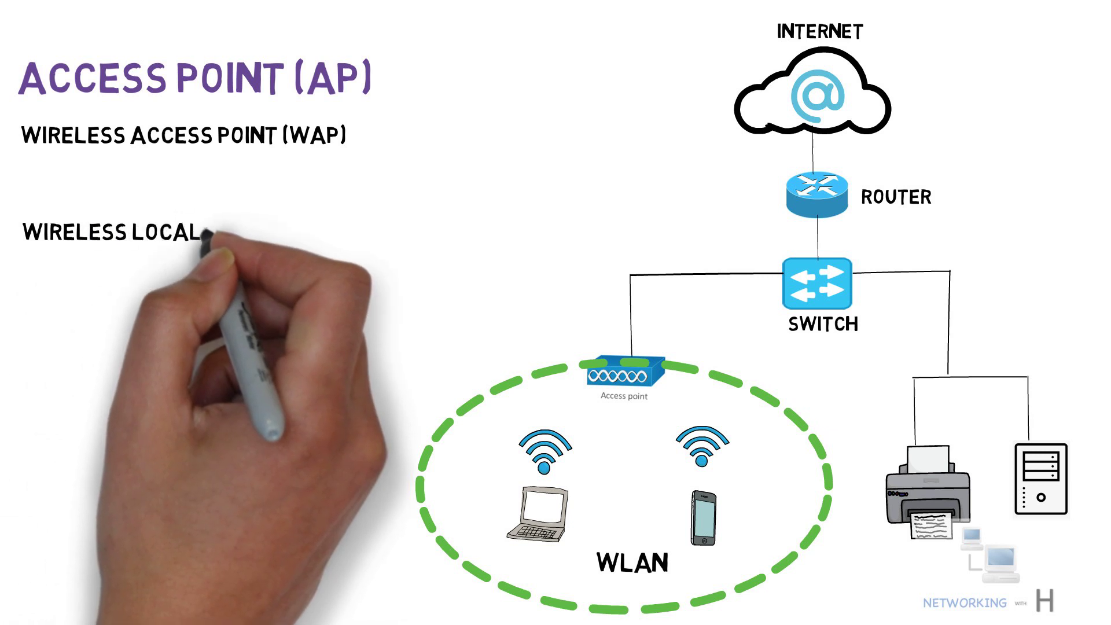
{"action": "type", "text": "-AREA NETWORKS."}
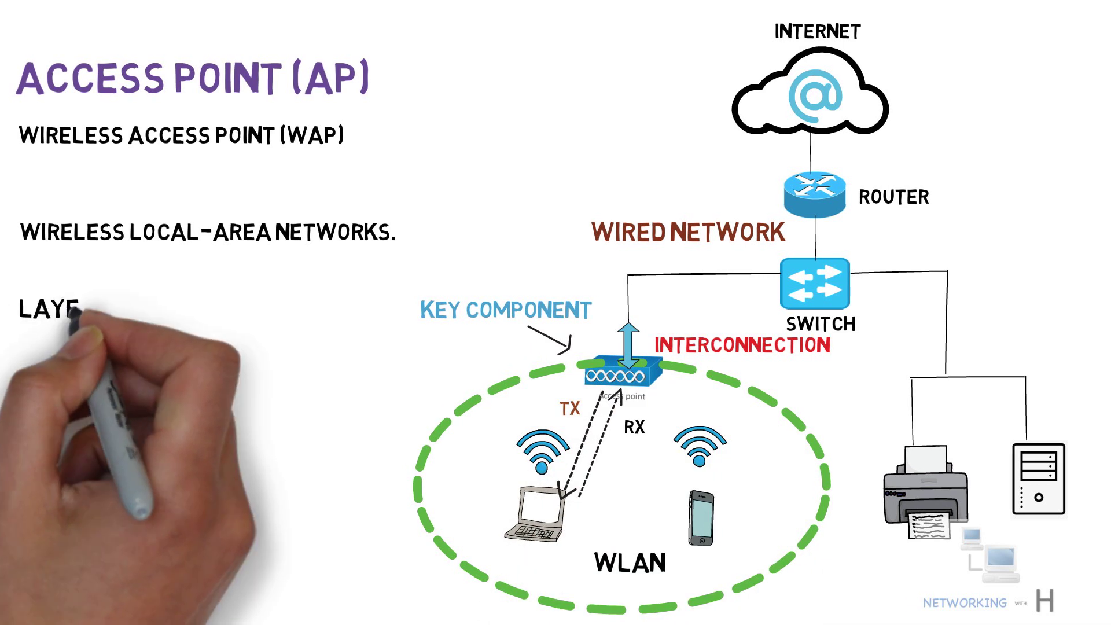
{"action": "type", "text": "LAYER 2 DEVICE"}
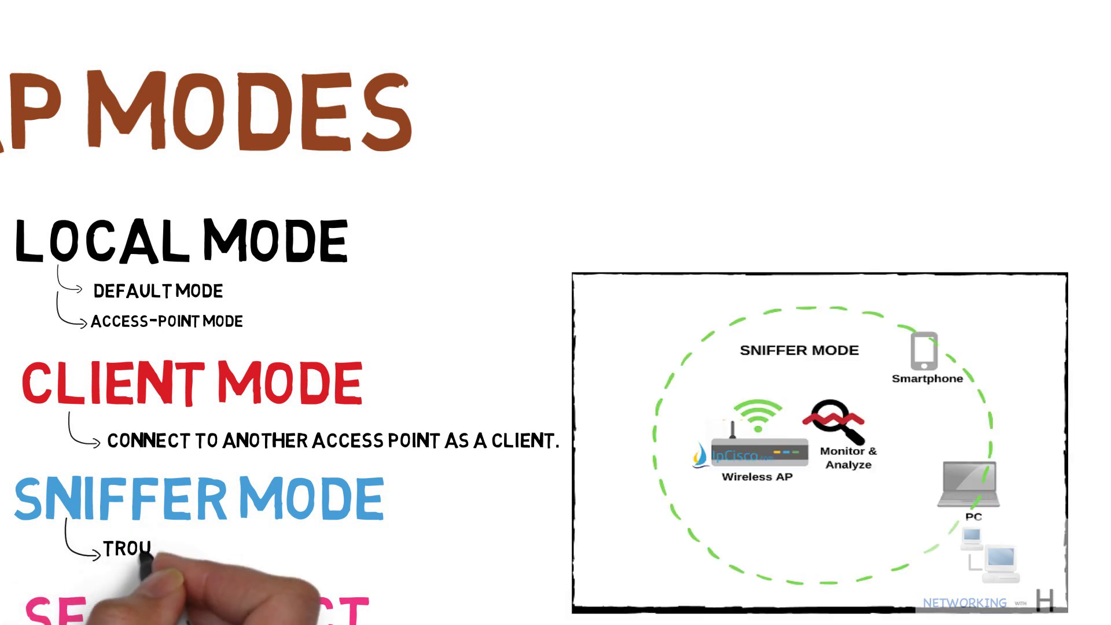
{"action": "type", "text": "TROUBLESHOOTING"}
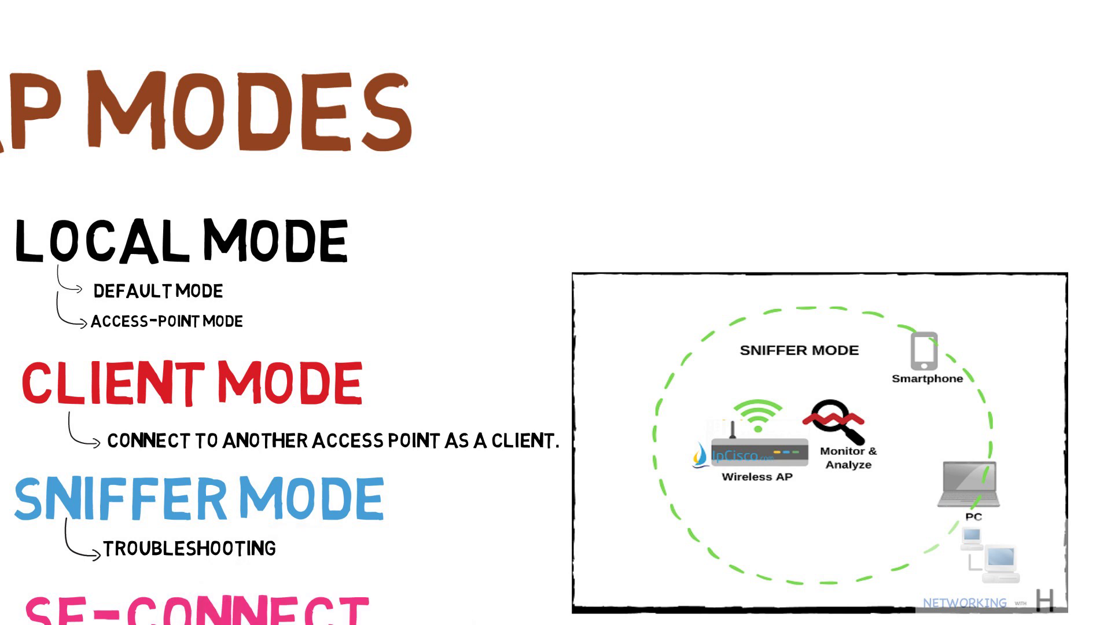
{"action": "type", "text": "MONITOR AND ANALYZE"}
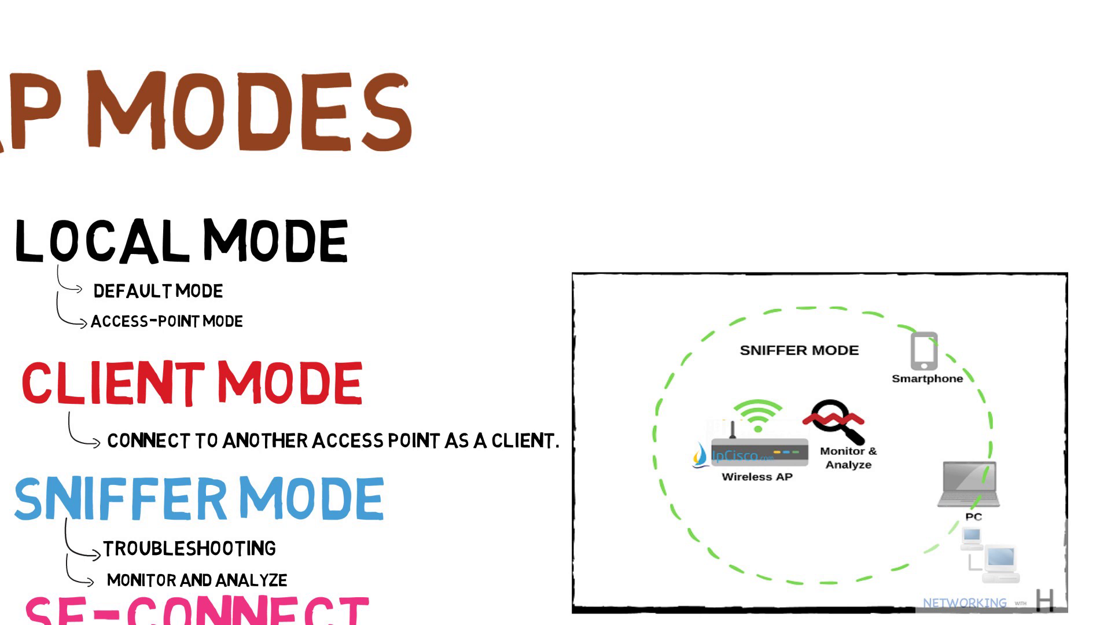
{"action": "type", "text": "(PASSIVE MONITORING MODE)"}
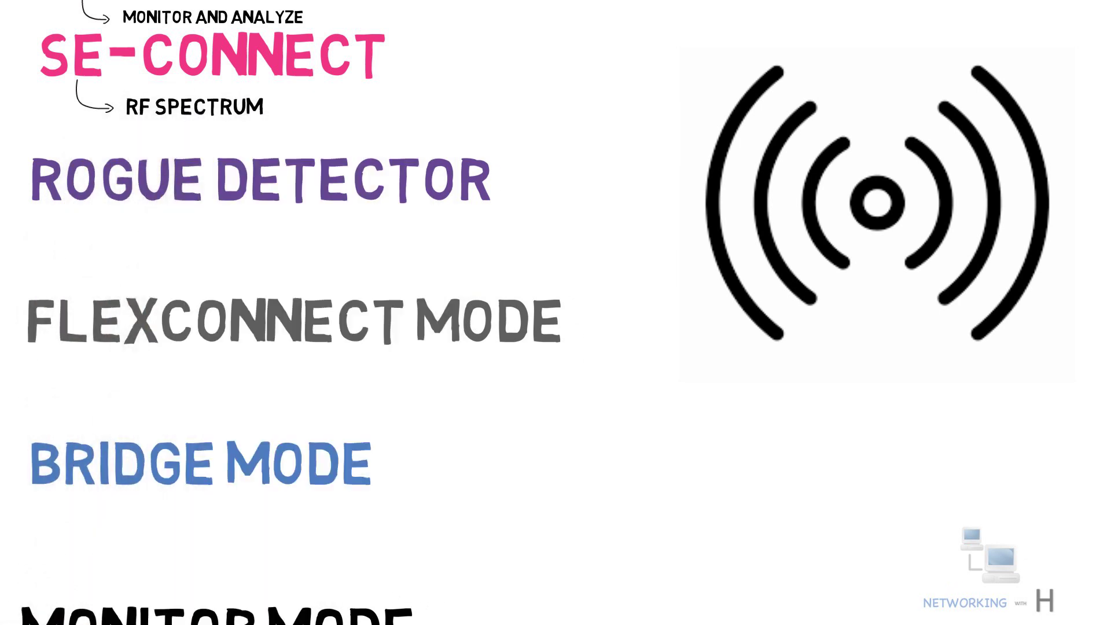
{"action": "type", "text": "--> CISCO SPECTRUM EXPERT"}
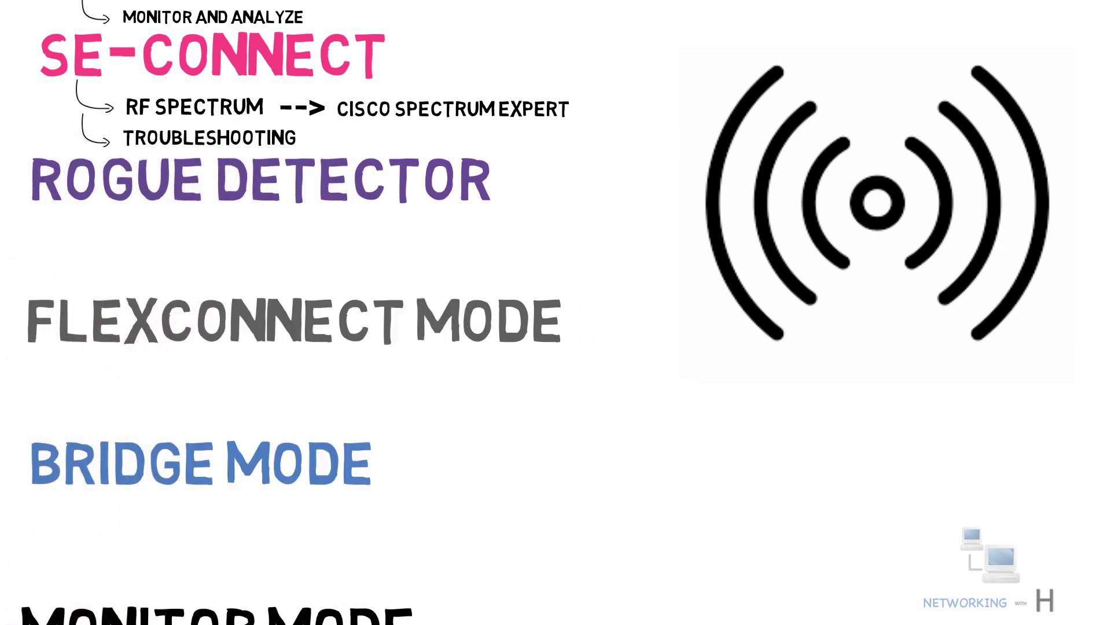
{"action": "scroll", "scroll_direction": "down", "scroll_amount": 3}
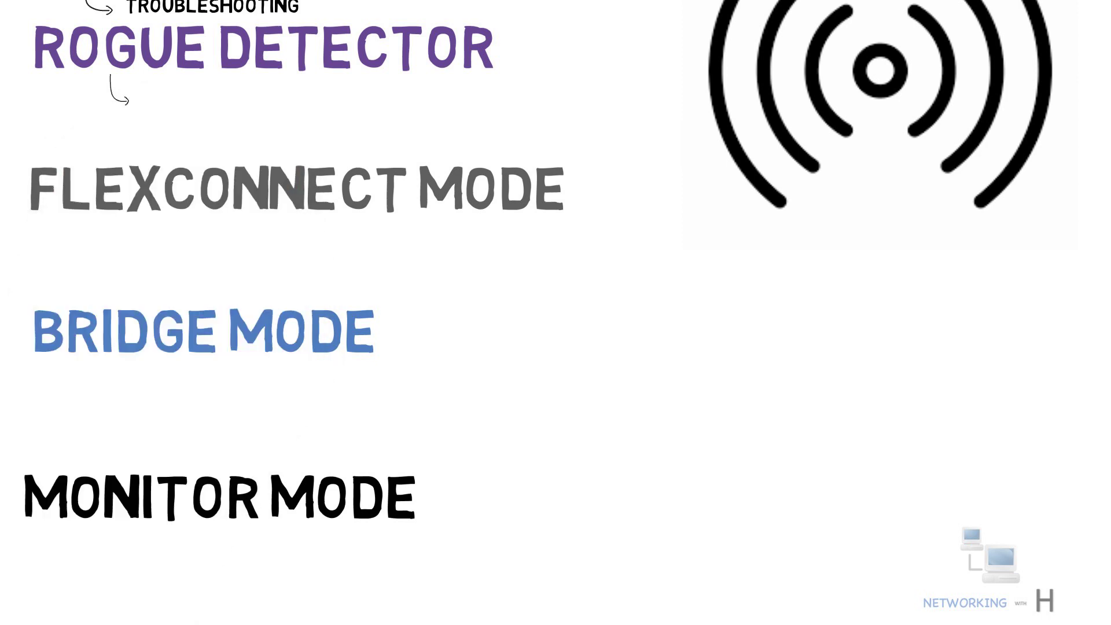